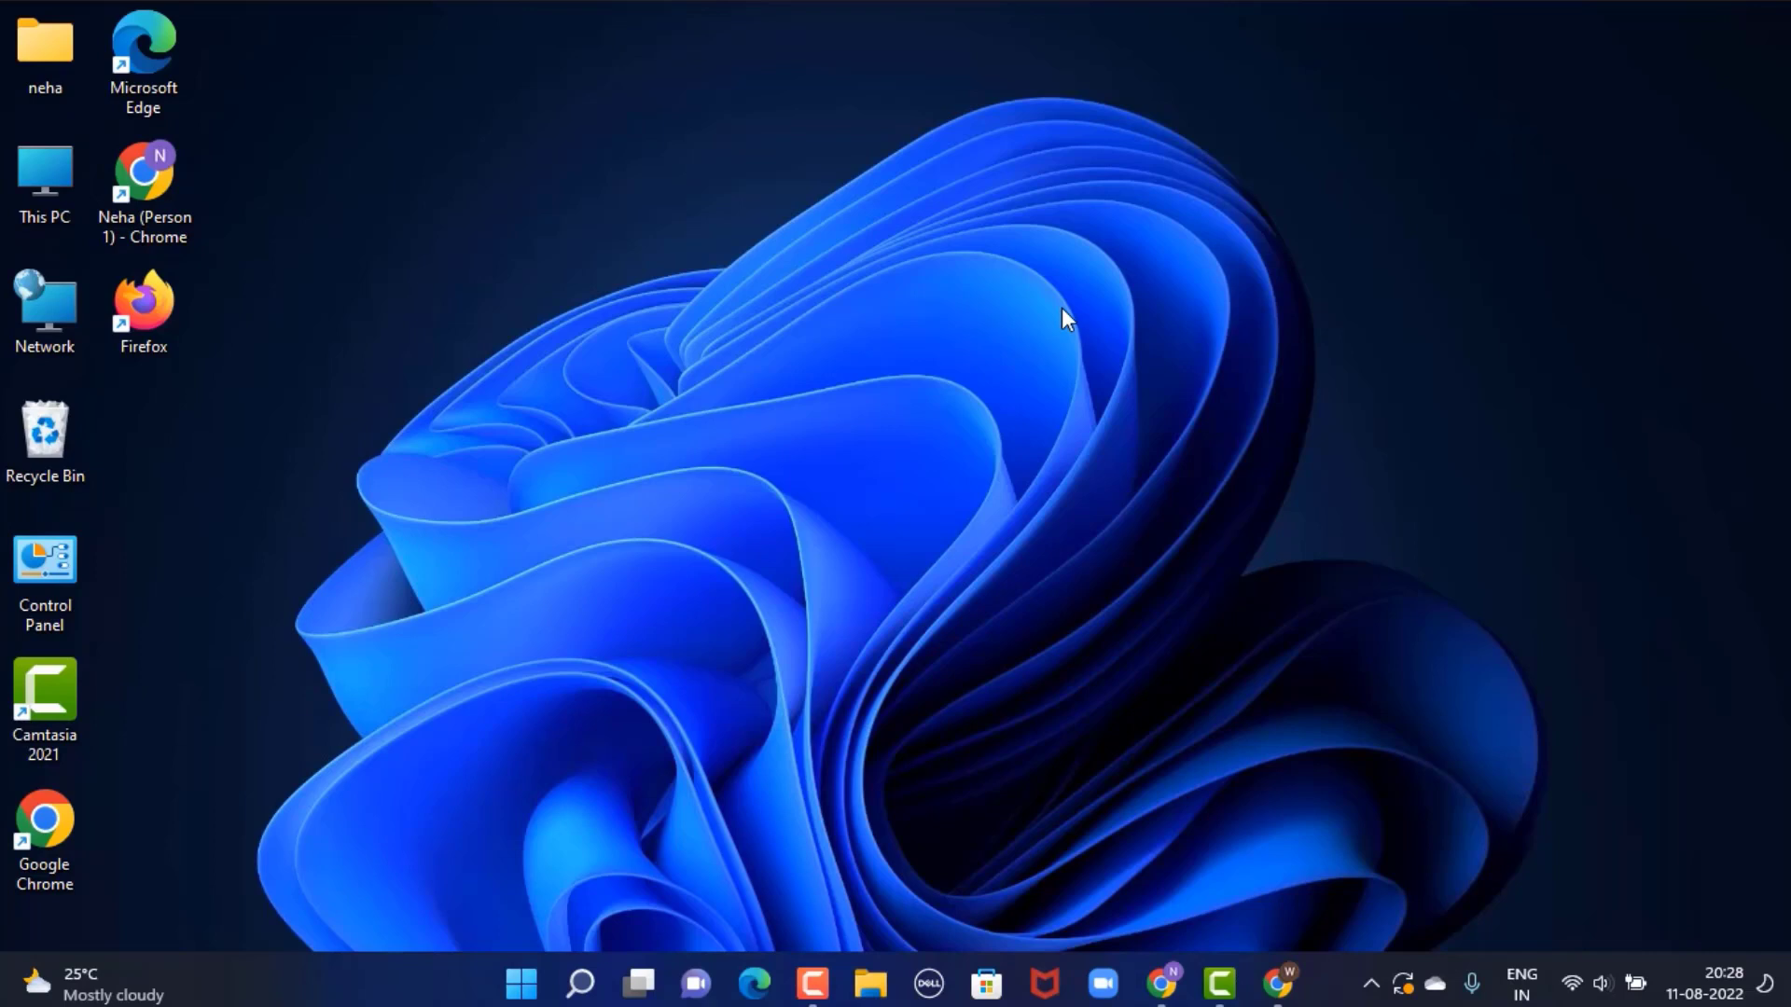
mouse_move(1018, 801)
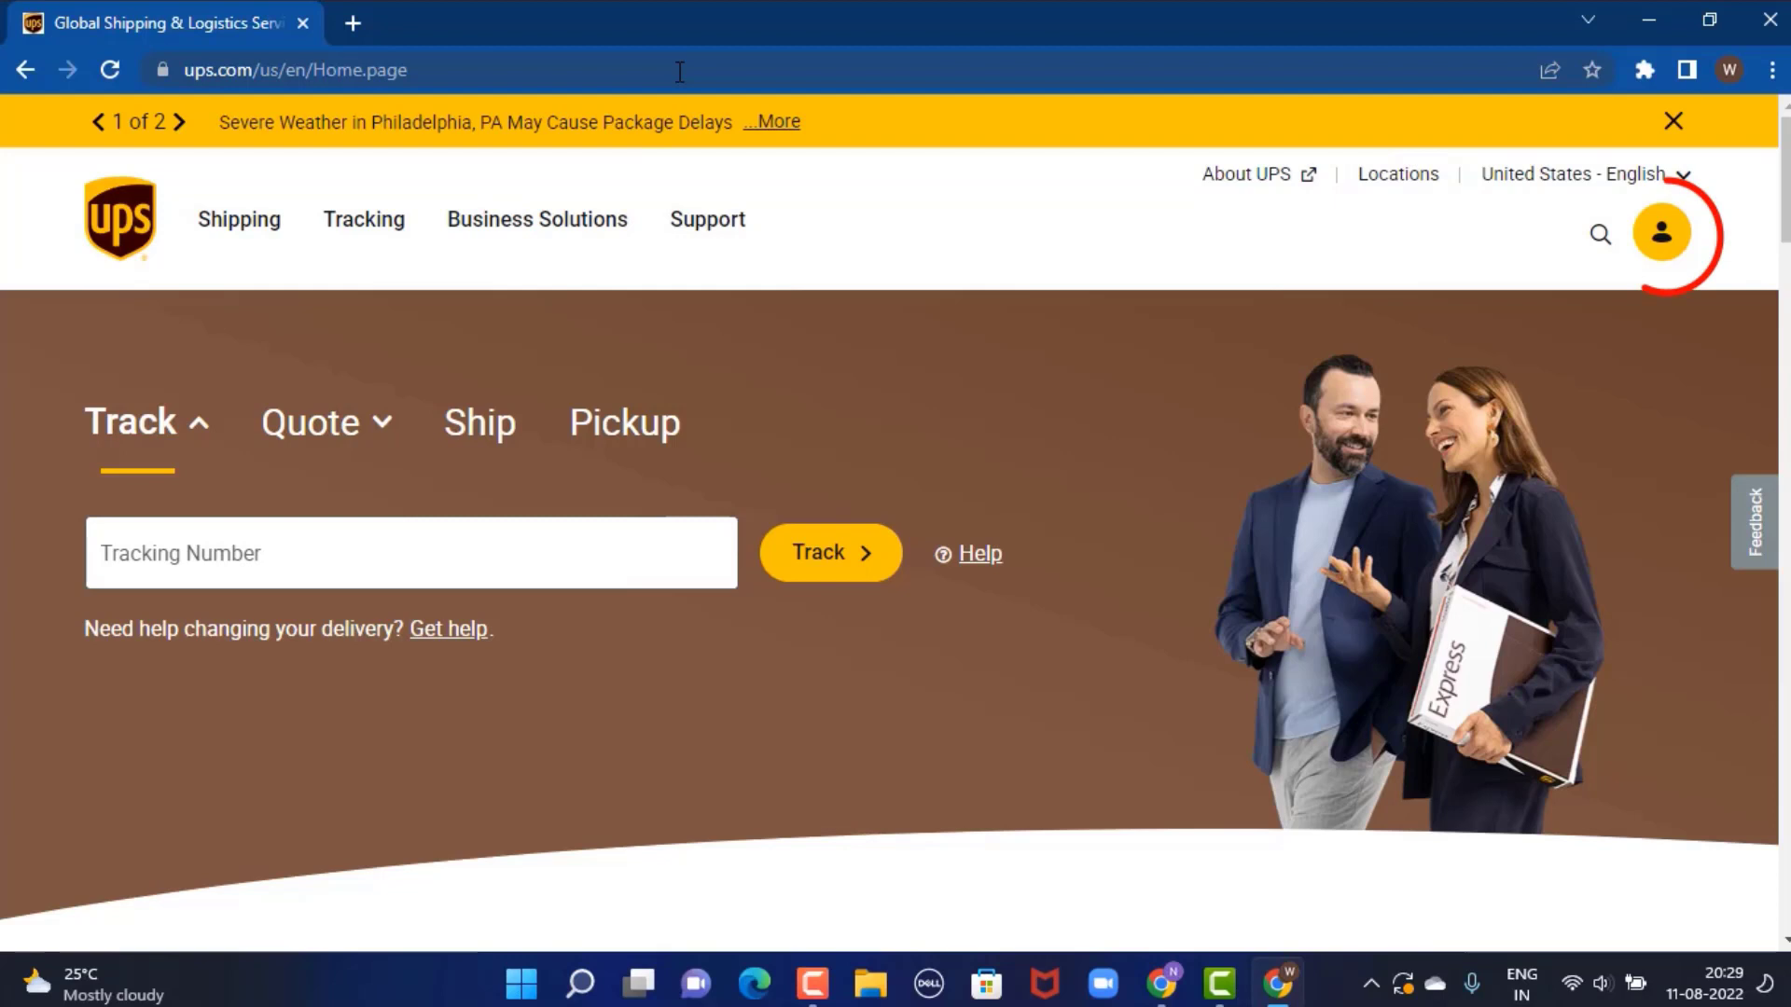
Sign in to the UPS account with the entered email and password
left_click(1660, 232)
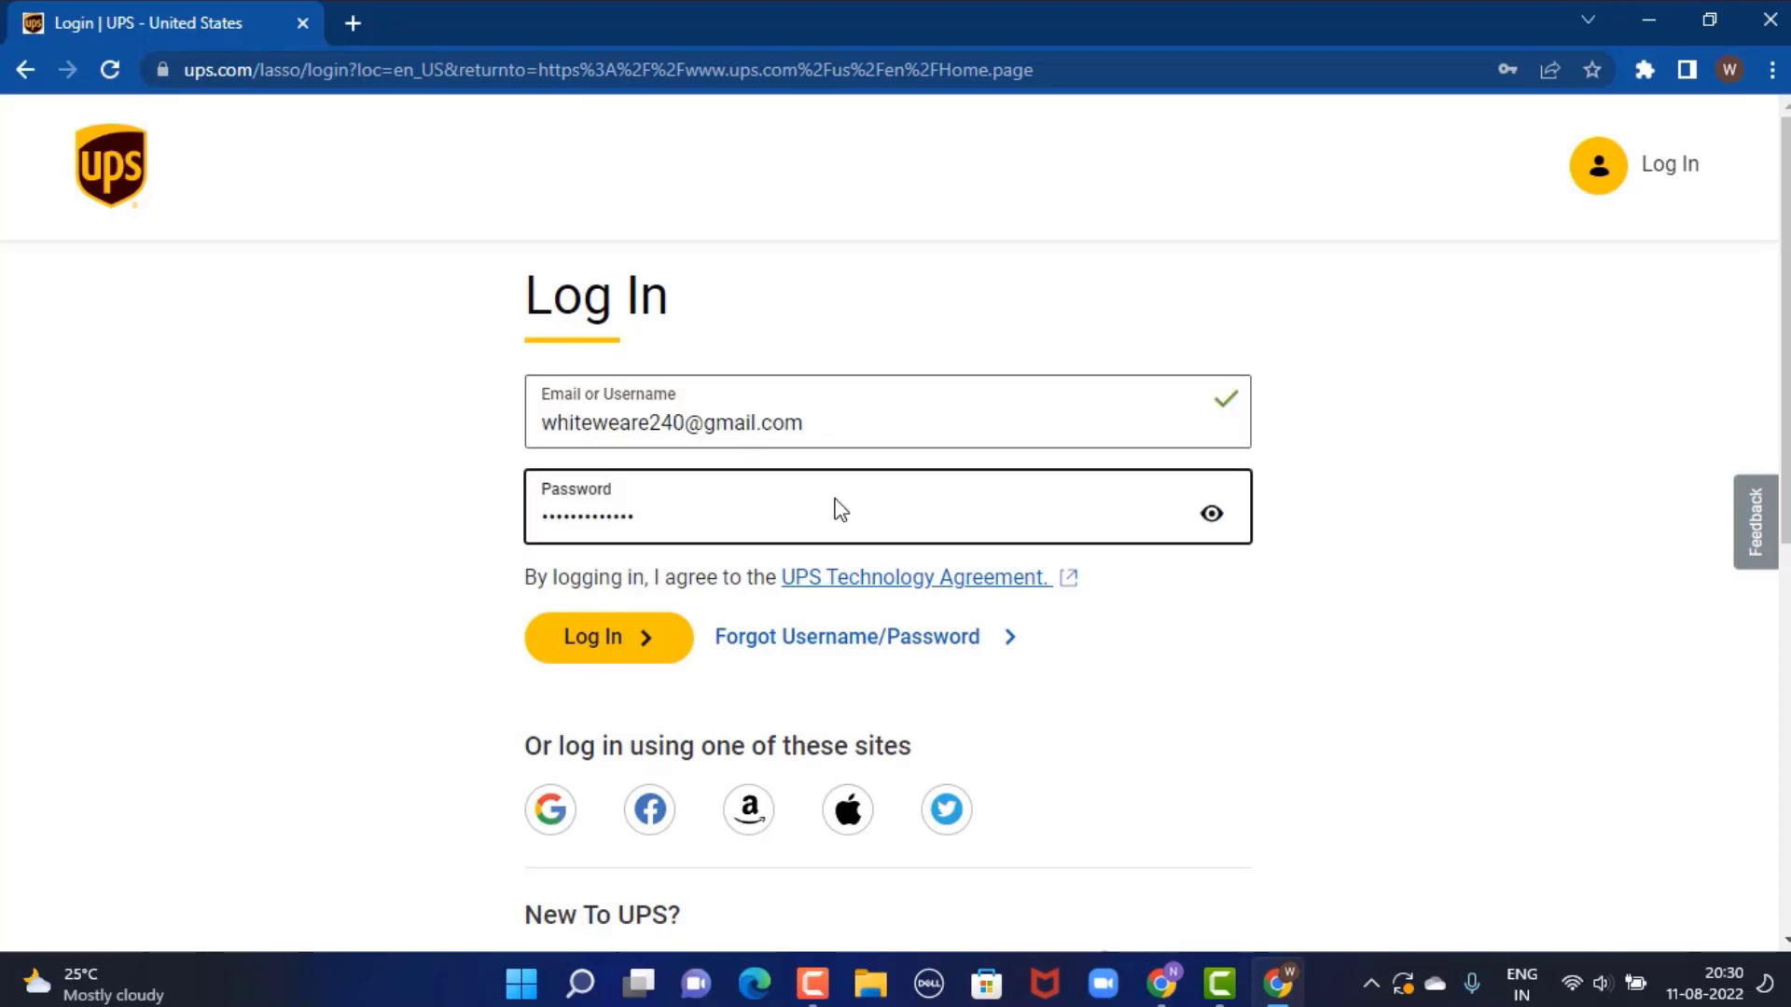
left_click(607, 637)
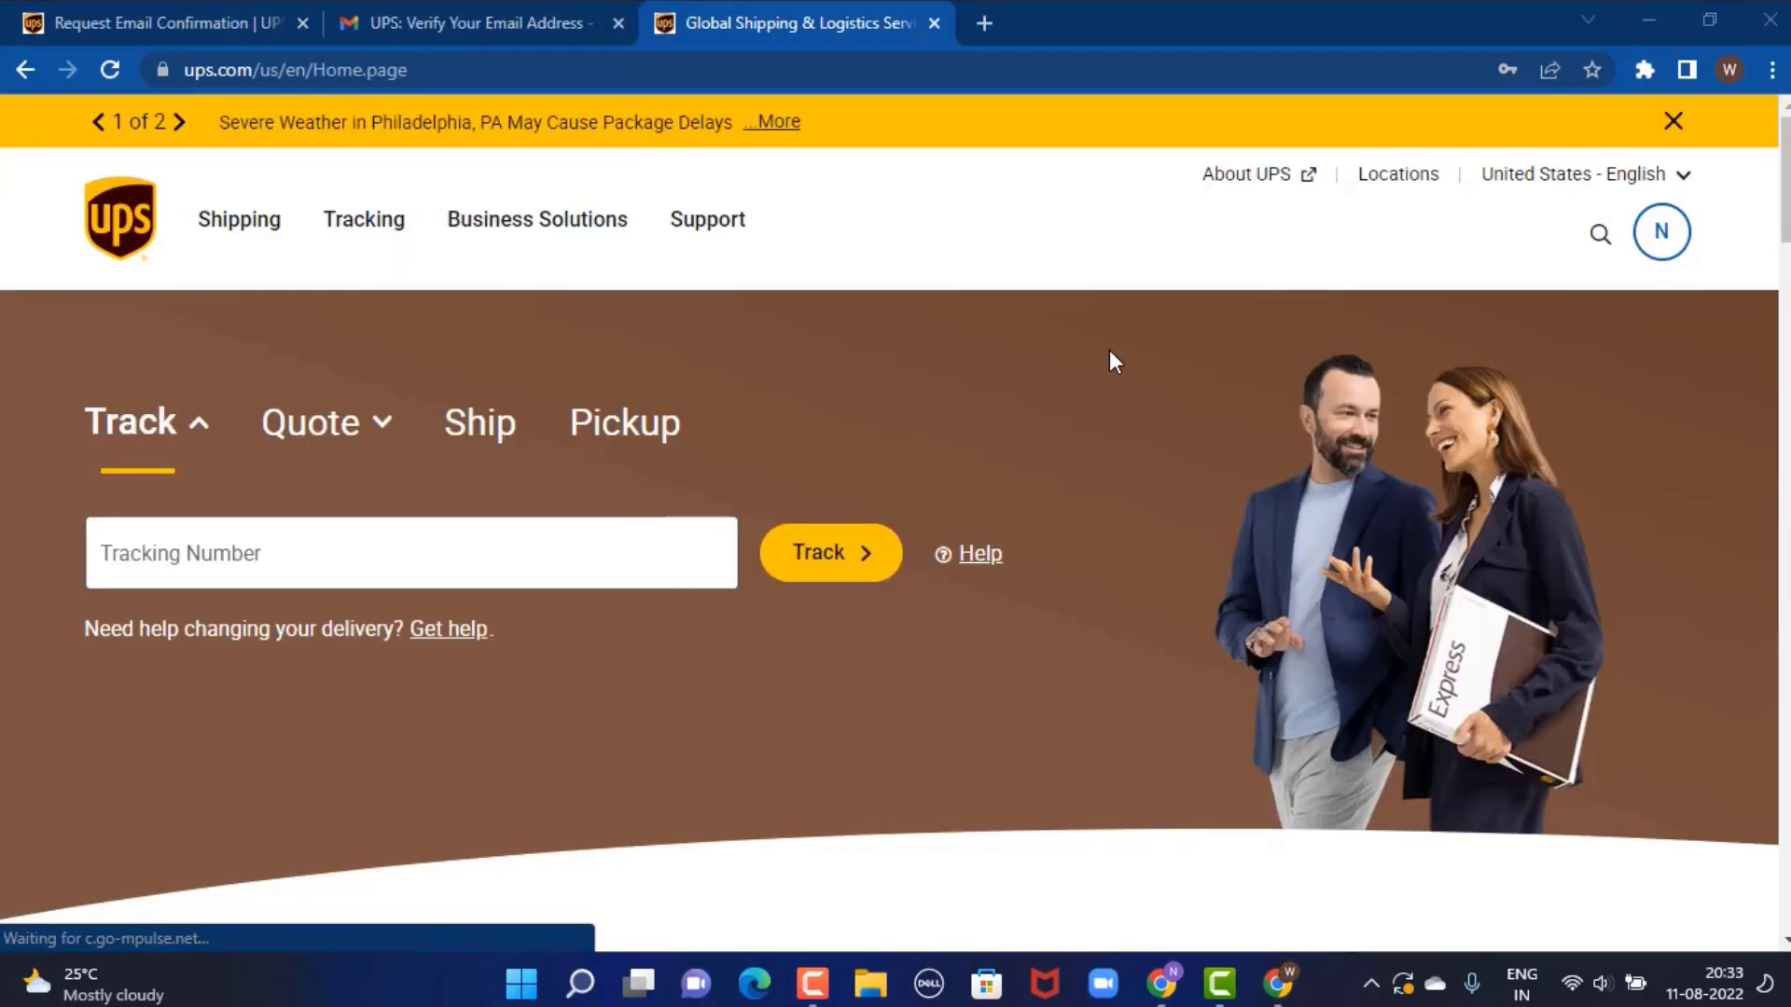
mouse_move(1474, 371)
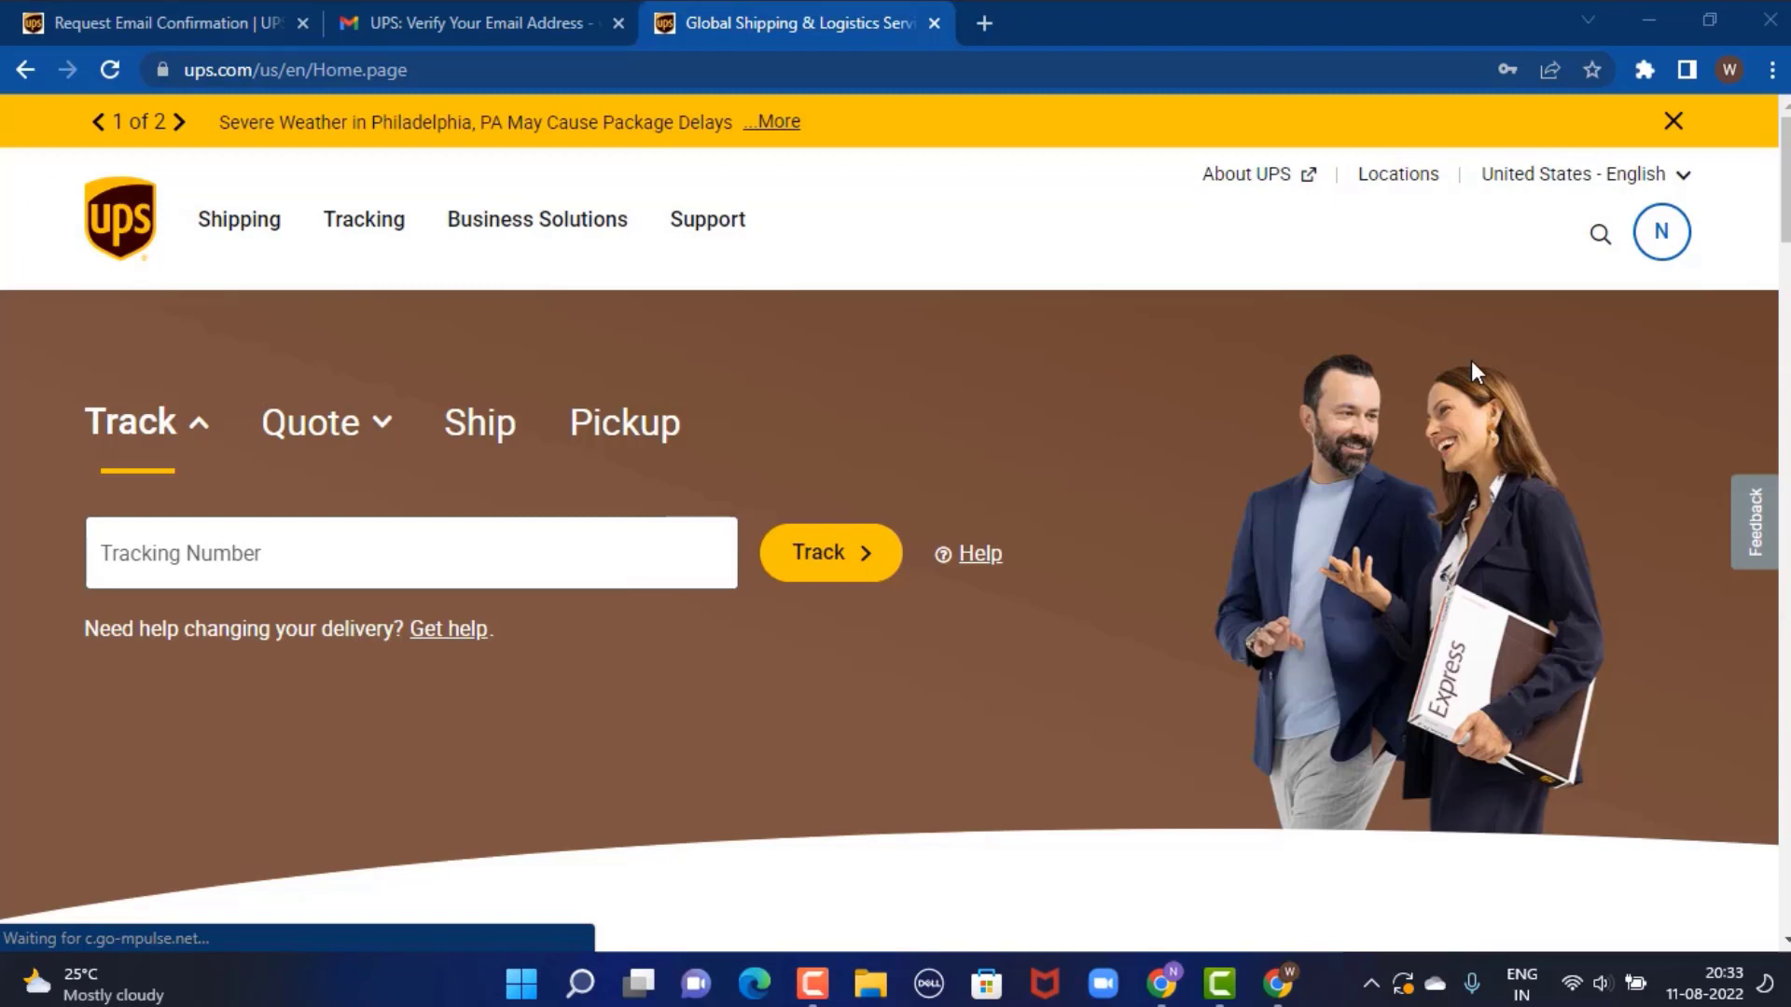
Go to My Information from the account avatar menu
left_click(1660, 232)
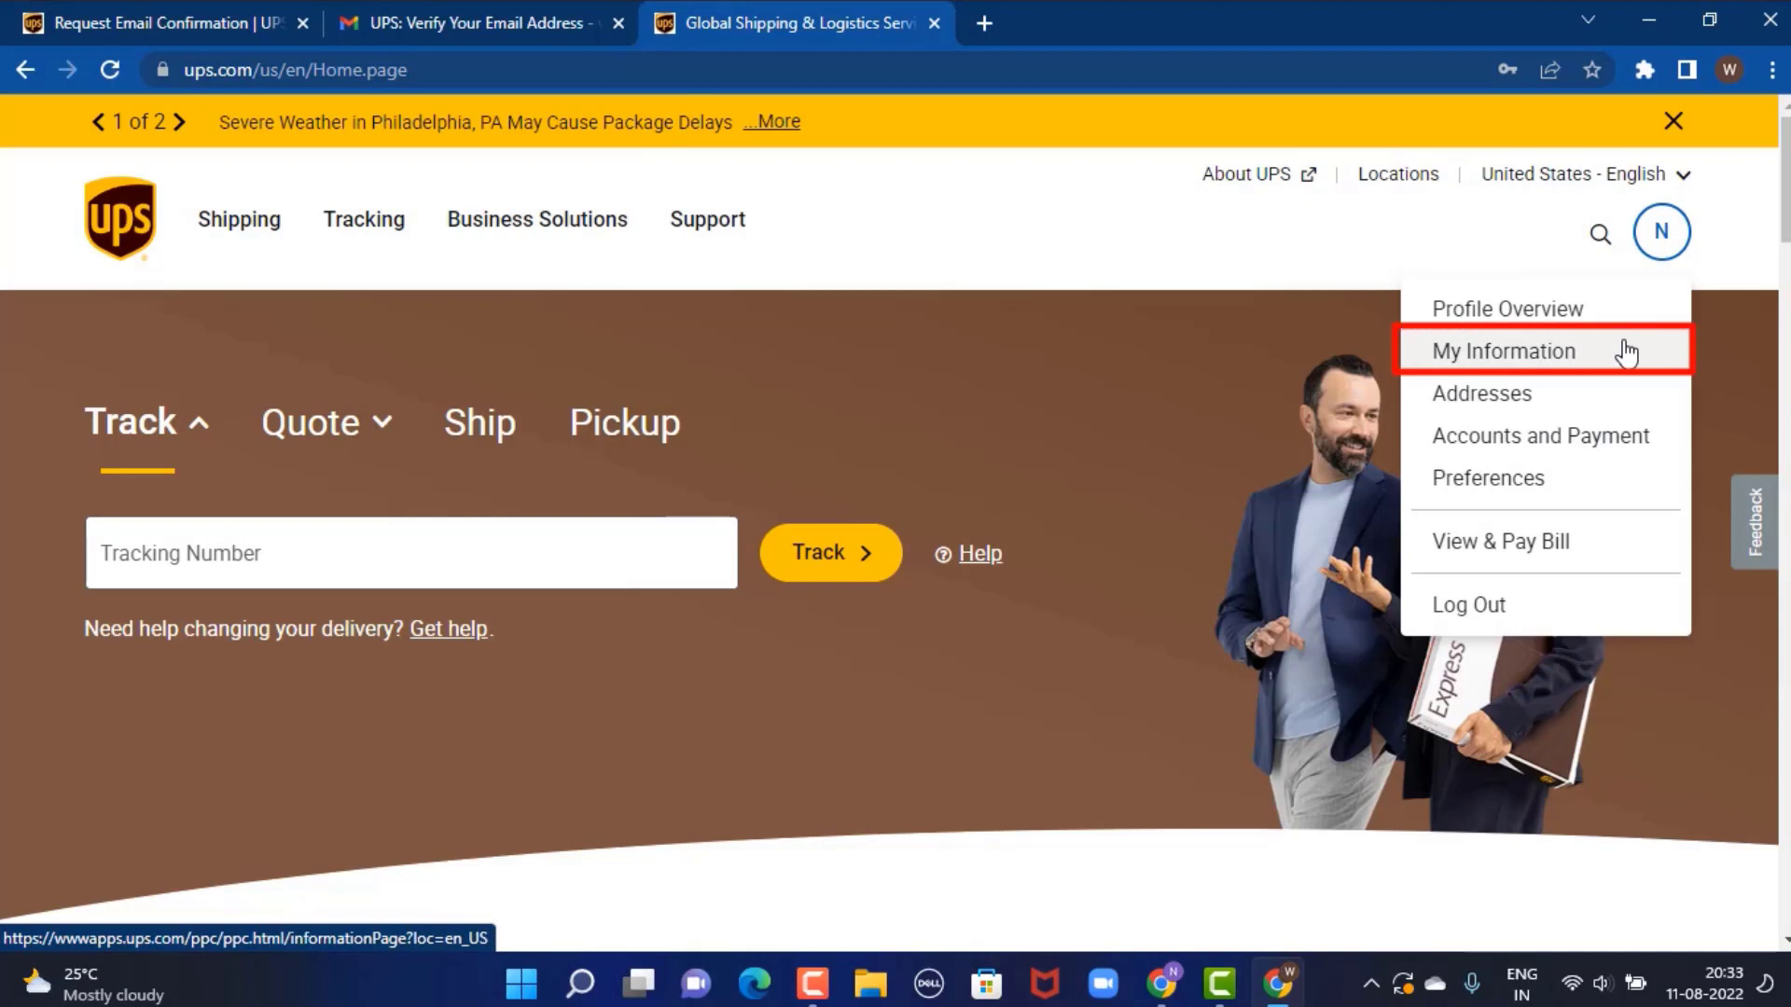
left_click(1503, 351)
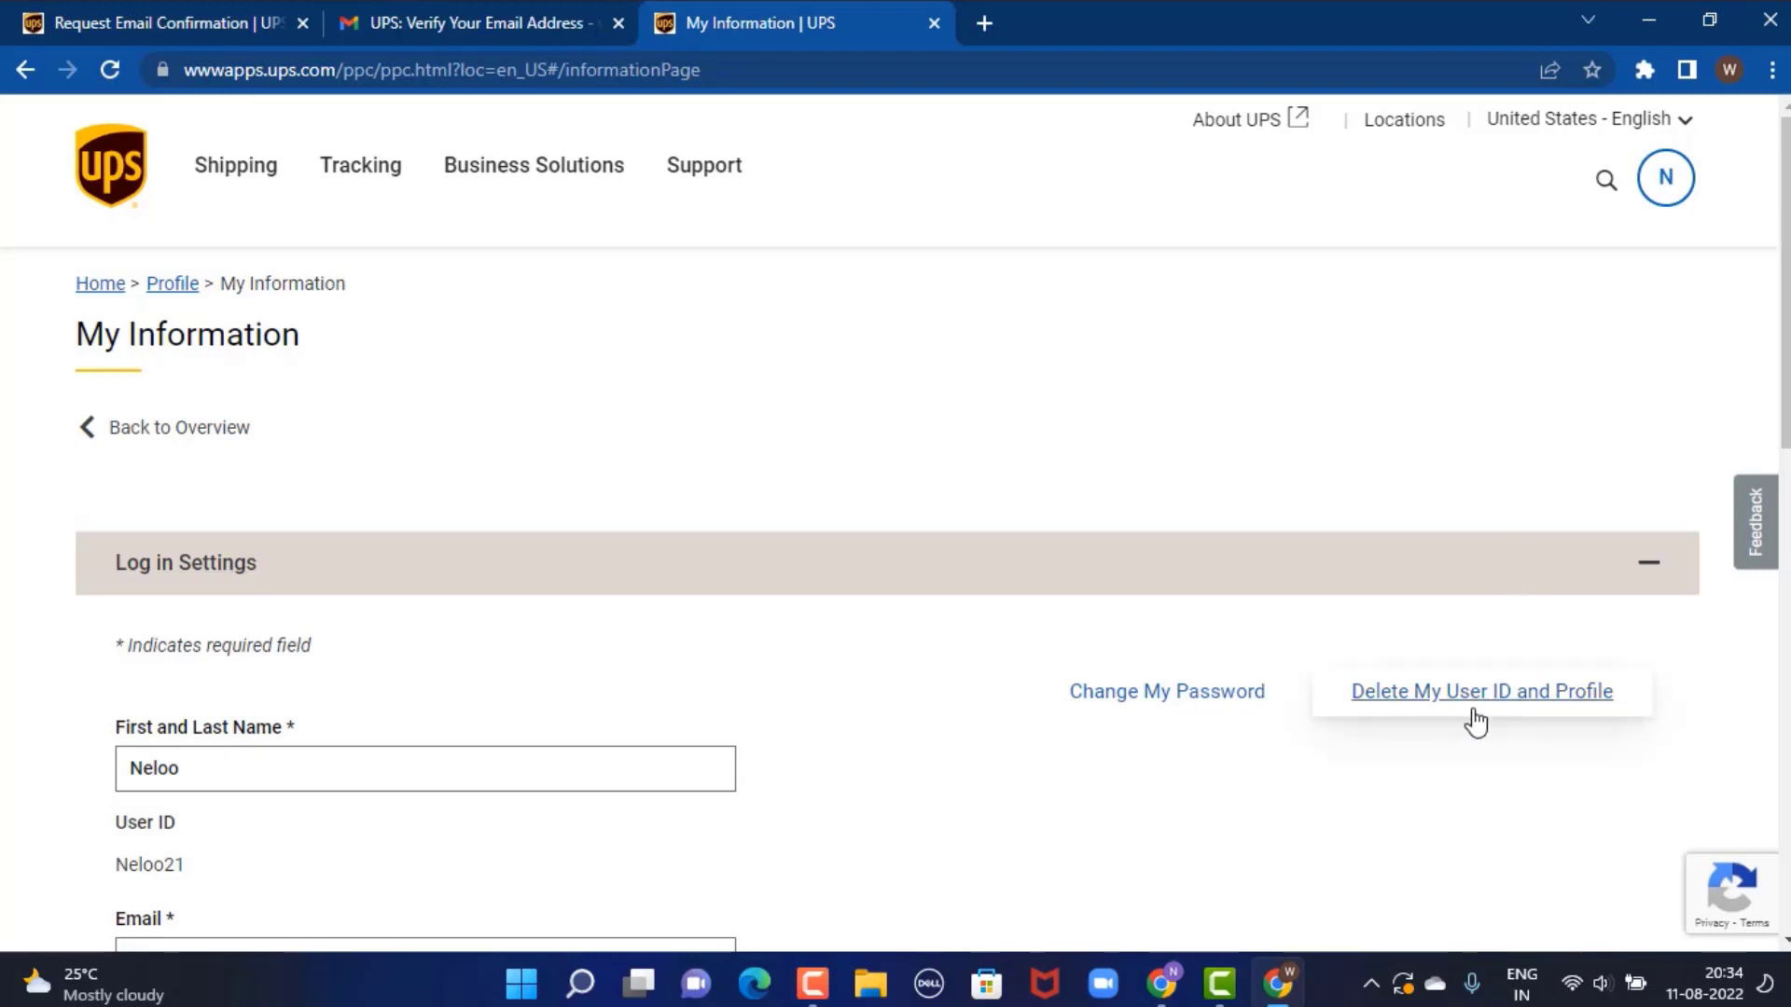
Start deleting the user ID and profile from Log in Settings
left_click(1479, 690)
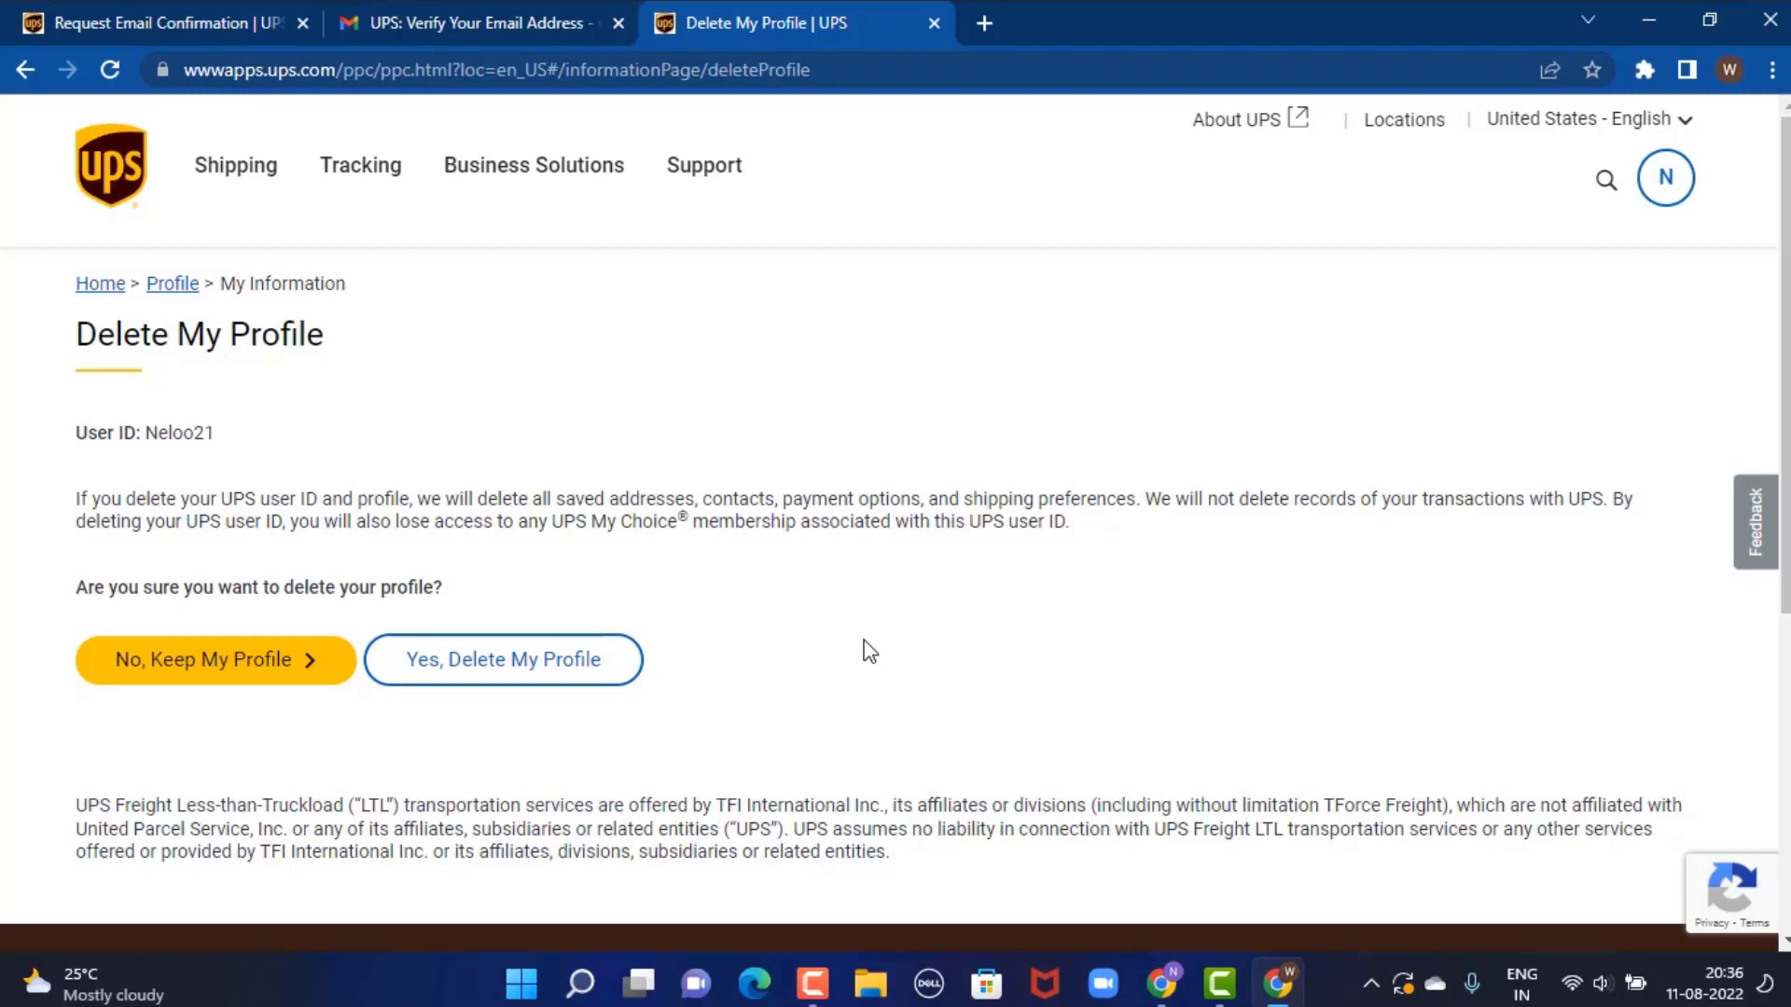
Confirm with 'Yes, Delete My Profile' so the deletion goes through
left_click(502, 659)
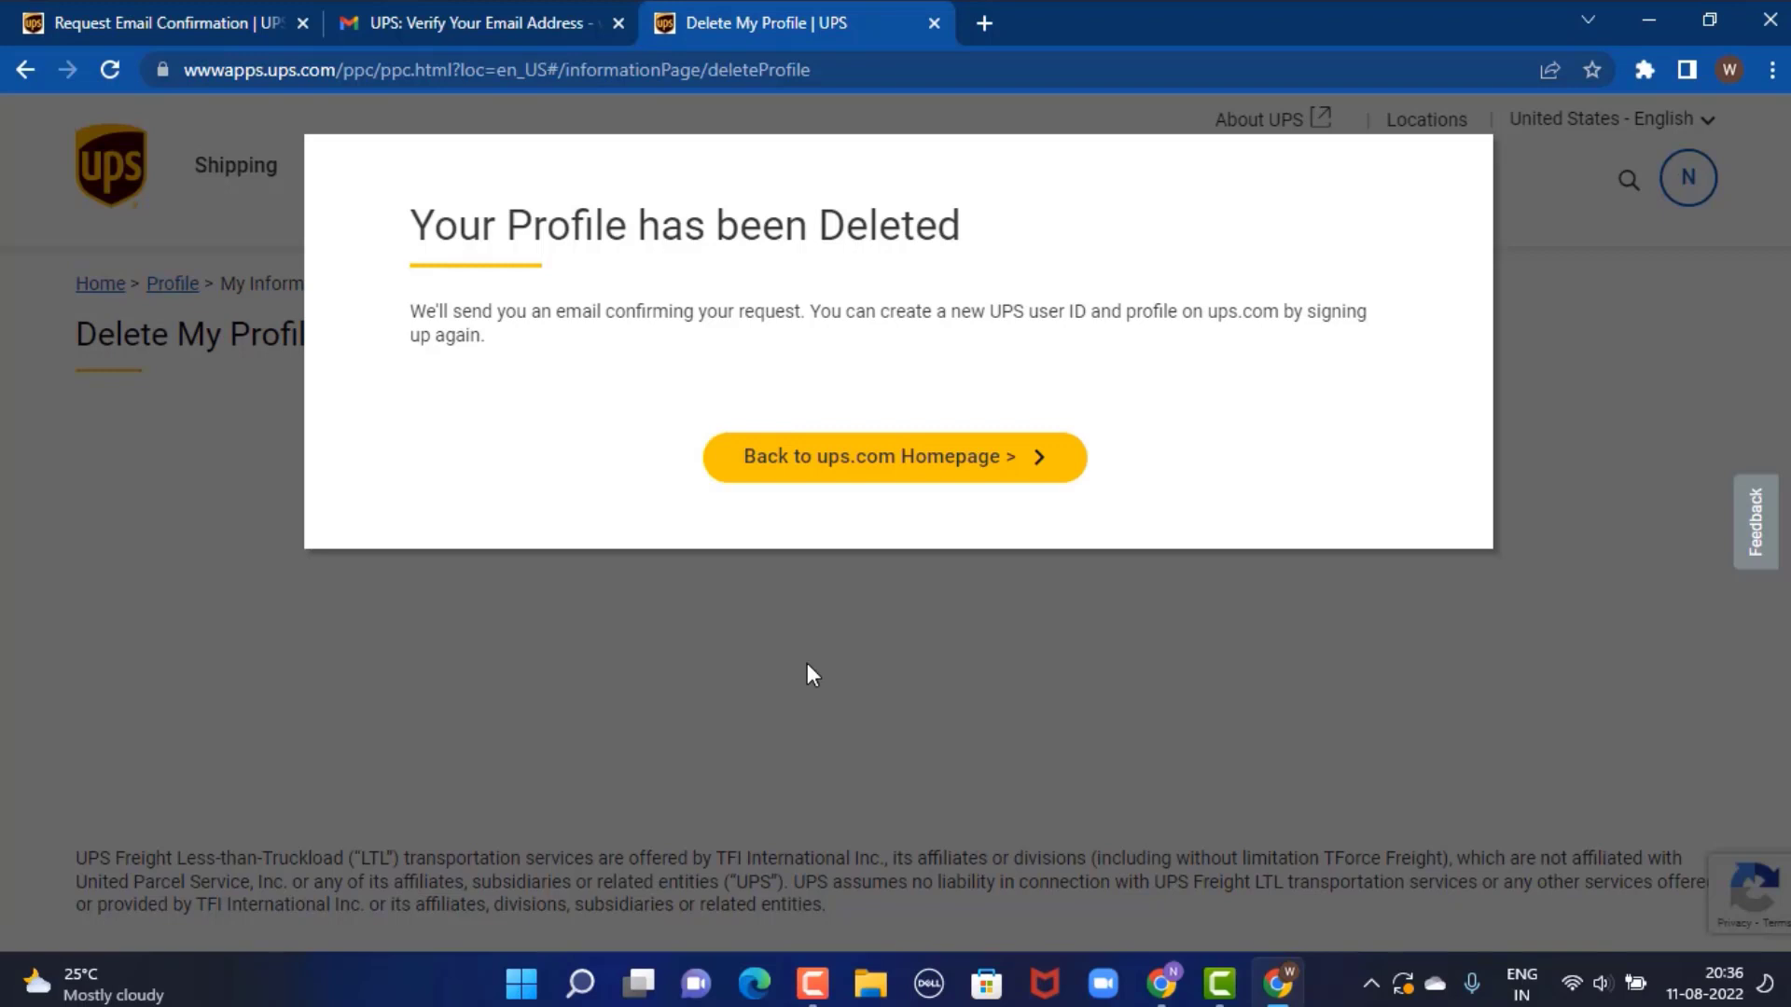
Return to the ups.com homepage from the deletion confirmation
left_click(894, 456)
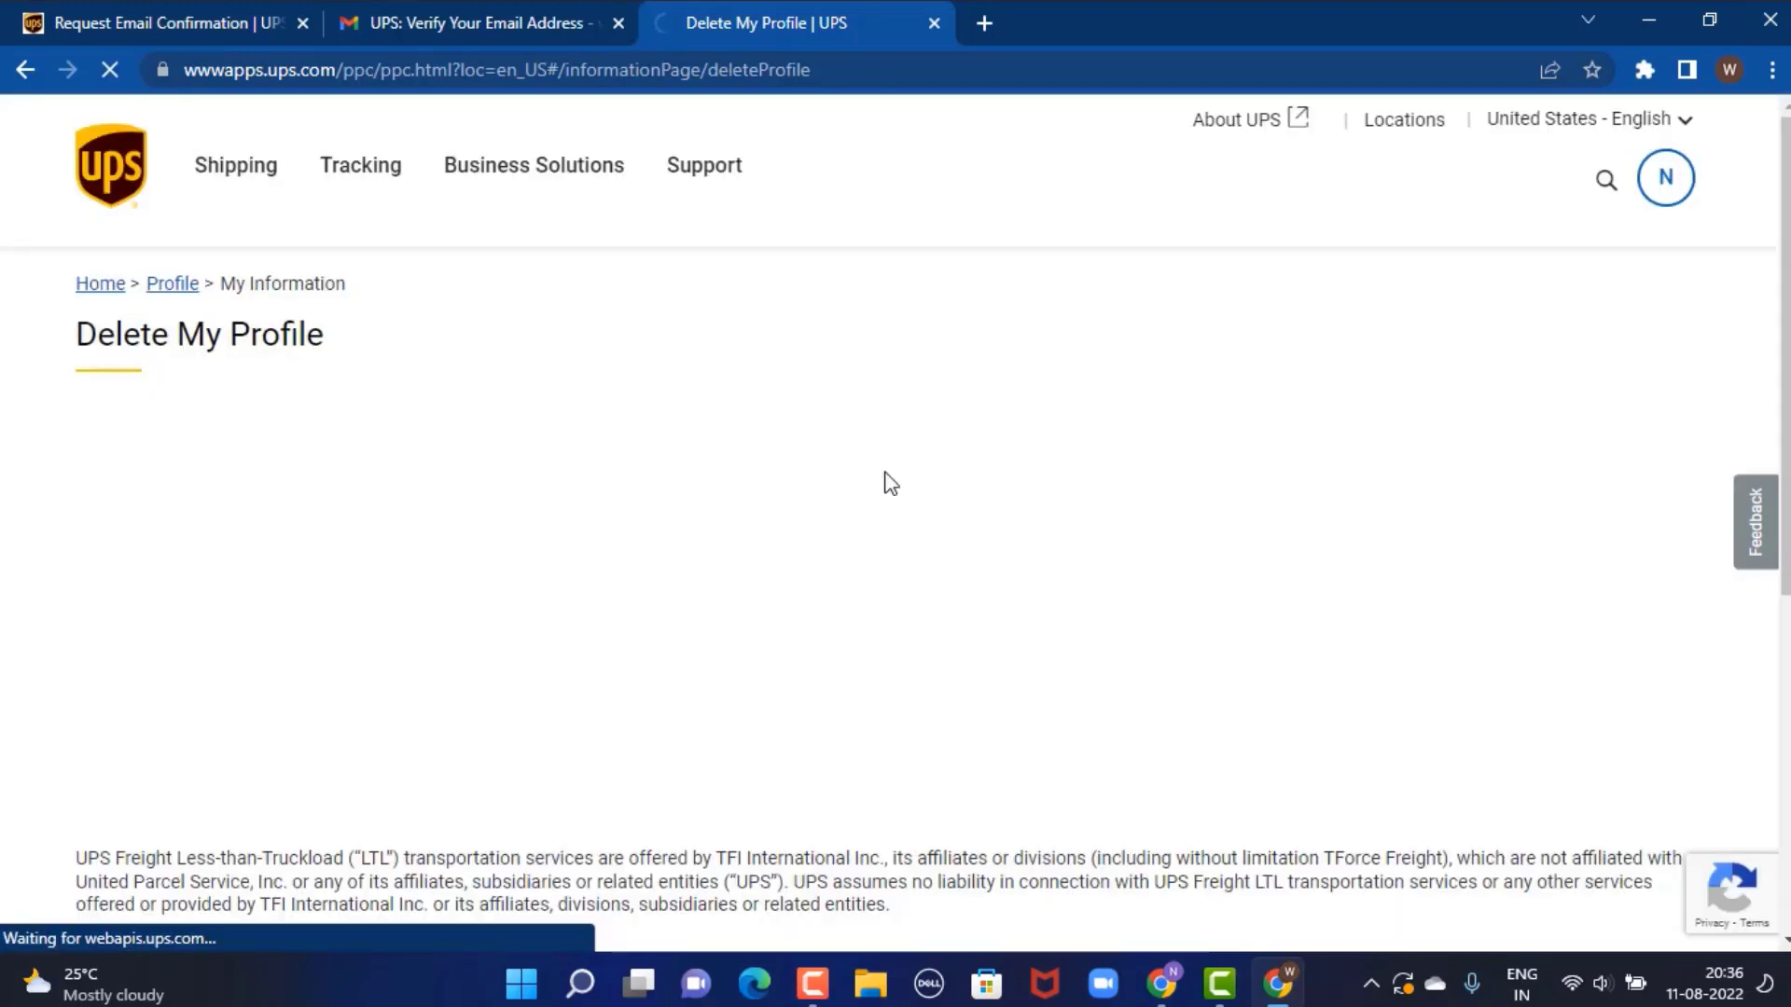